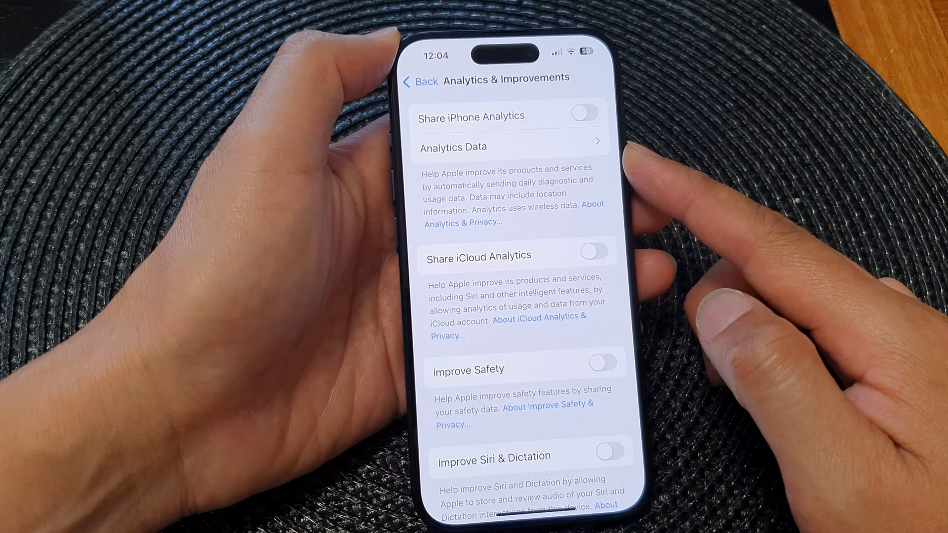
# - Return from Analytics & Improvements to the main Settings list
pyautogui.click(419, 82)
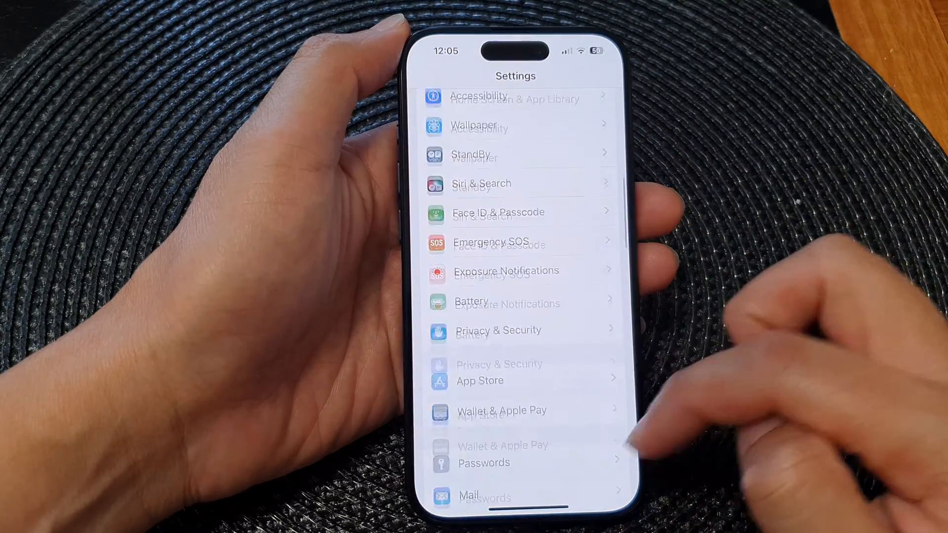
# - Reopen Analytics & Improvements under Privacy & Security
pyautogui.scroll(-3)
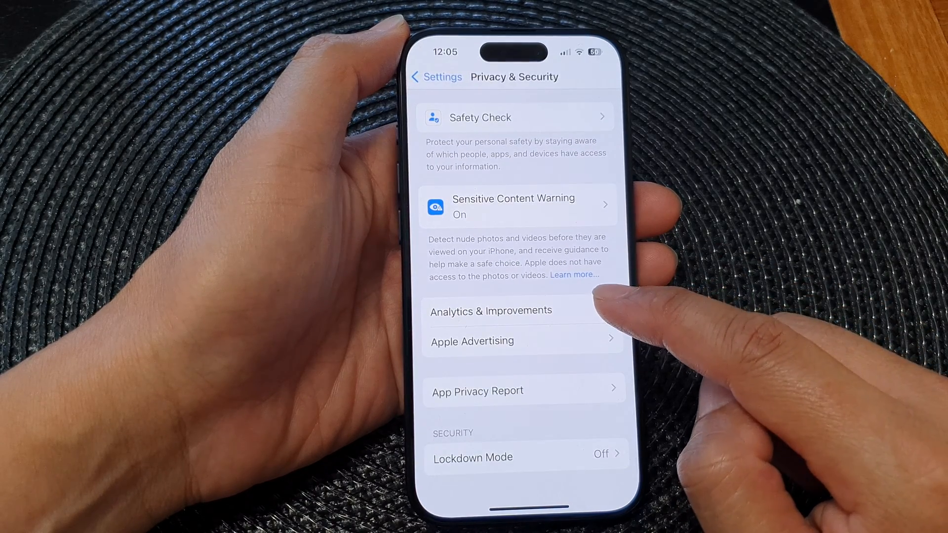
pyautogui.click(491, 311)
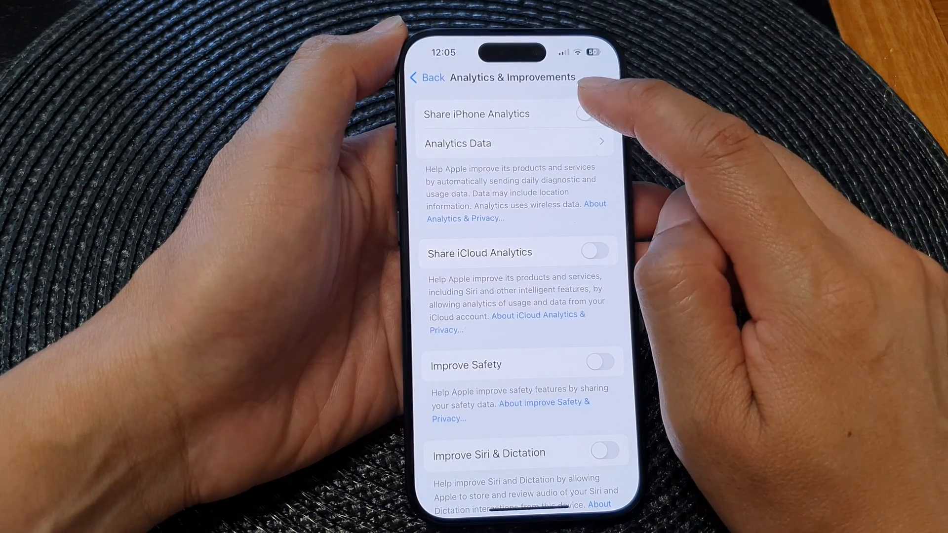
# - Flip Share iPhone Analytics on, off, on, off, and finally leave it on
pyautogui.click(588, 112)
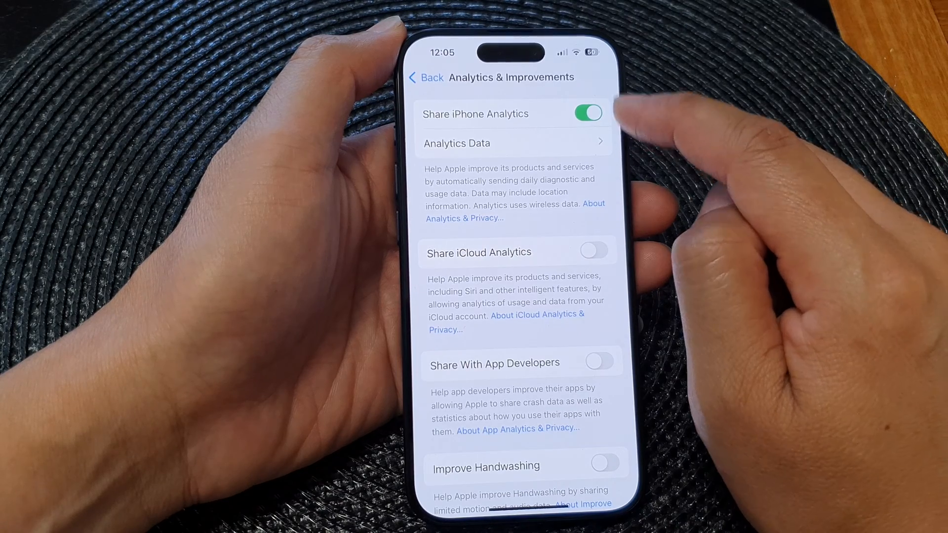
pyautogui.click(587, 113)
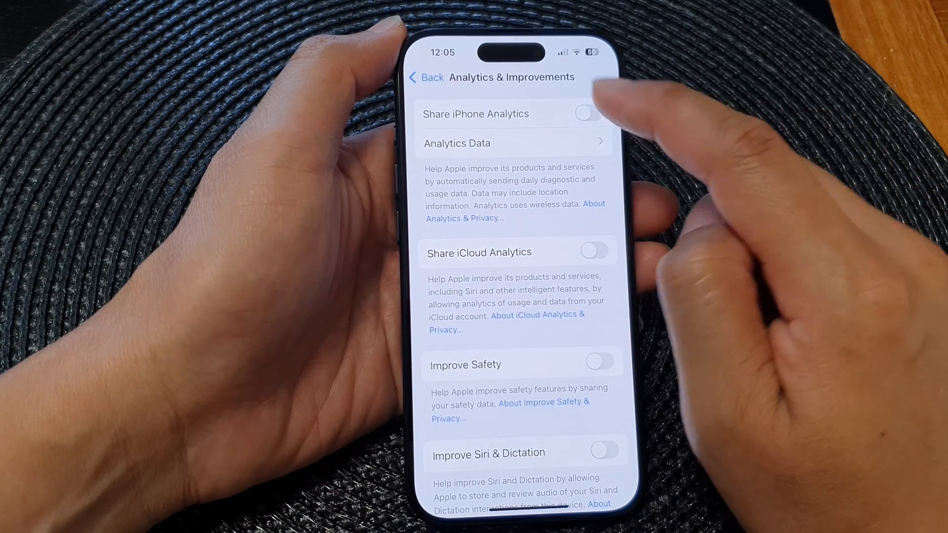
pyautogui.click(590, 113)
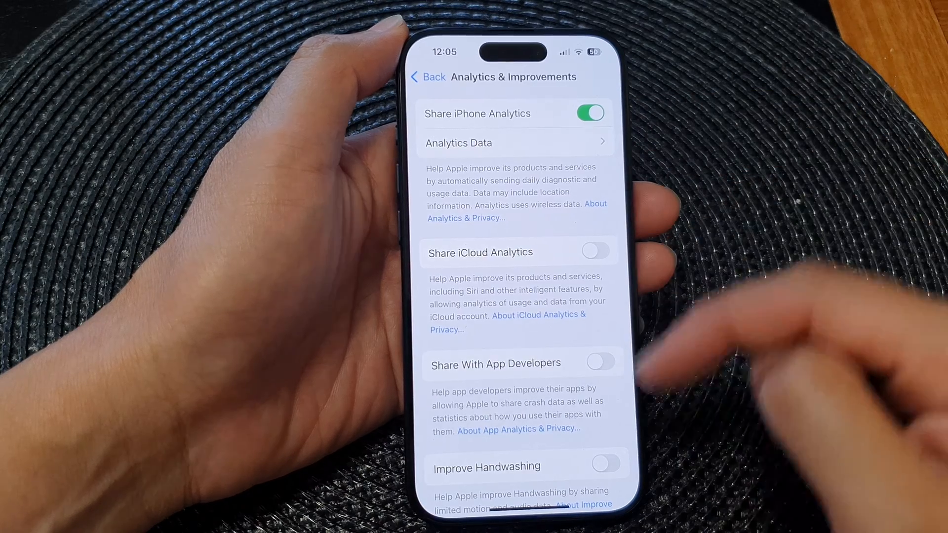
pyautogui.click(590, 114)
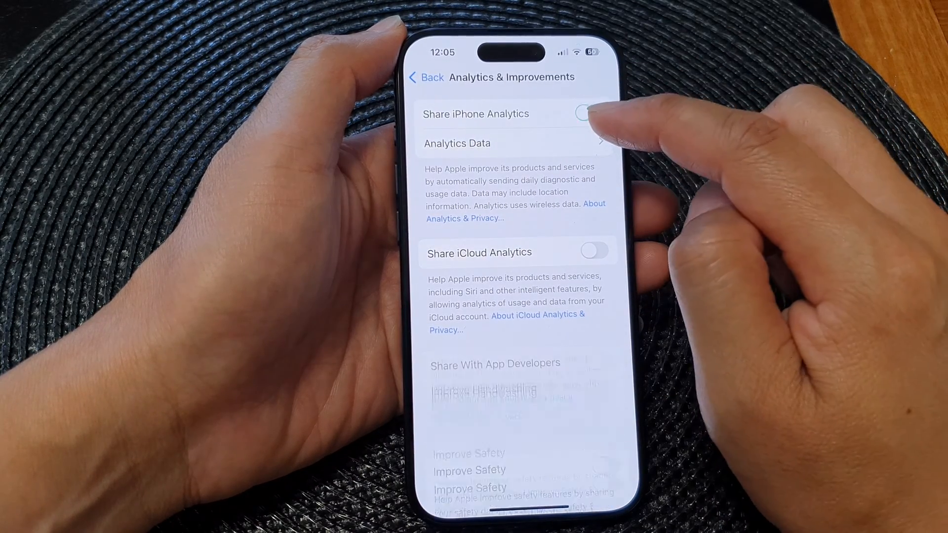
pyautogui.click(587, 113)
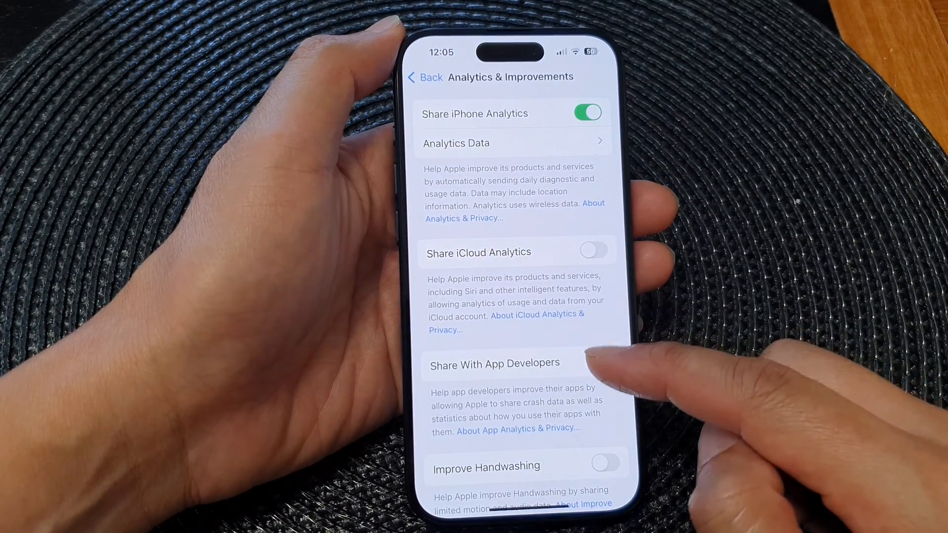
# - Briefly enable Share With App Developers, disable it, then switch Share iPhone Analytics off
pyautogui.click(597, 362)
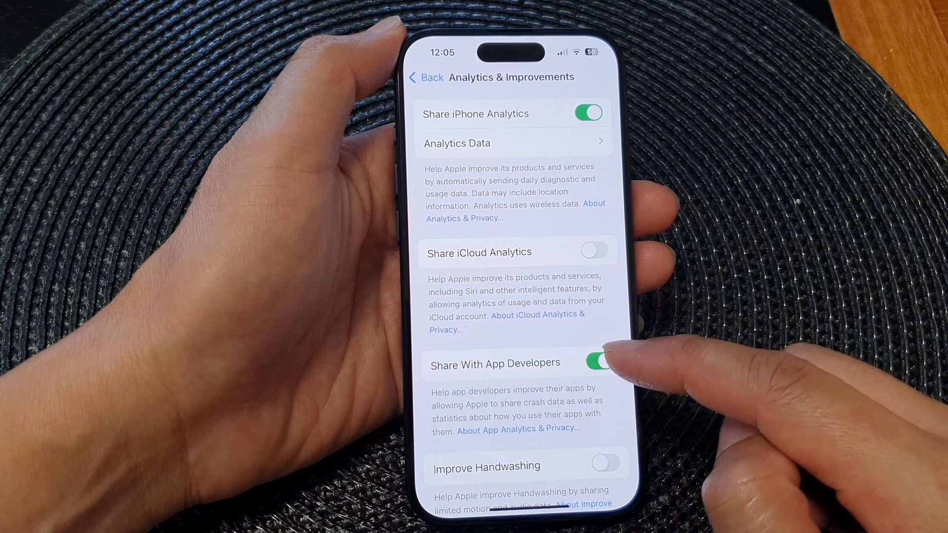
pyautogui.click(600, 361)
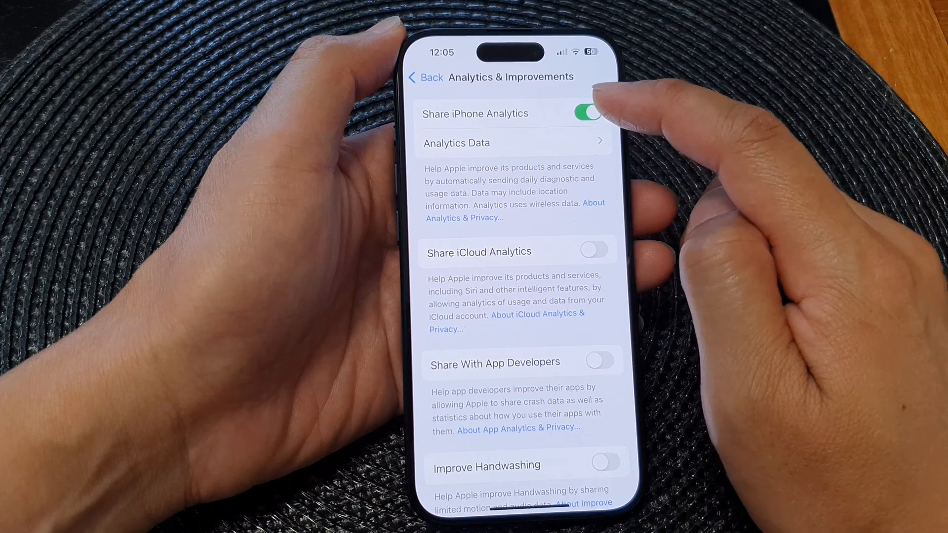
pyautogui.click(586, 114)
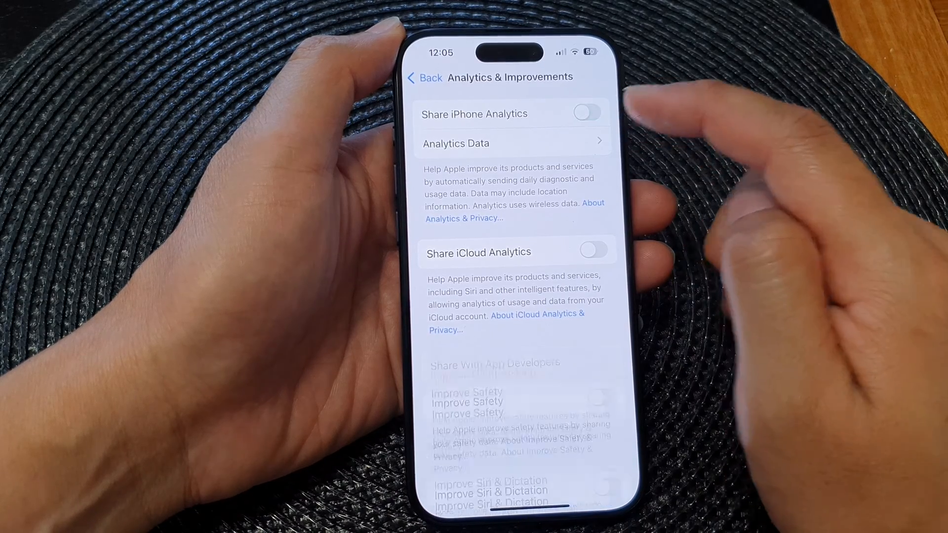